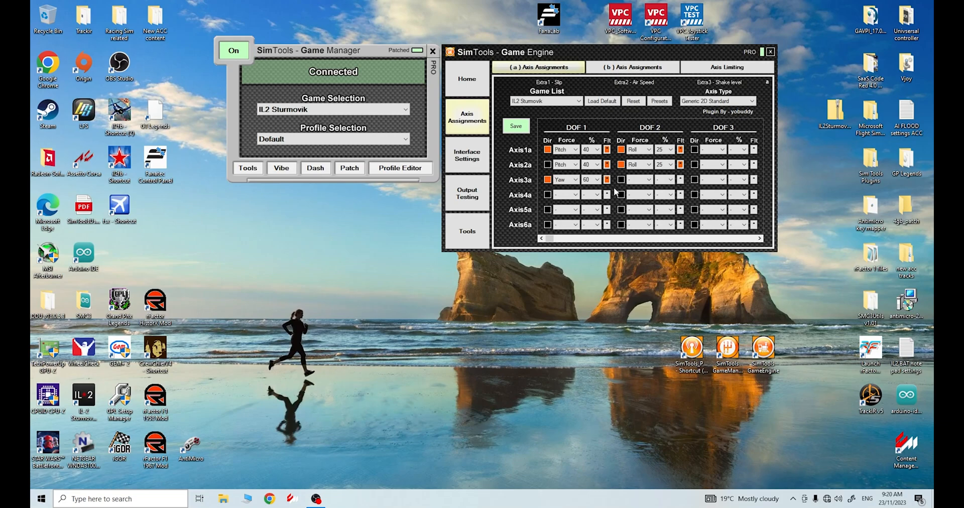
Review the IL2 Sturmovik max/min game limits in Tuning Center and close it
left_click(466, 78)
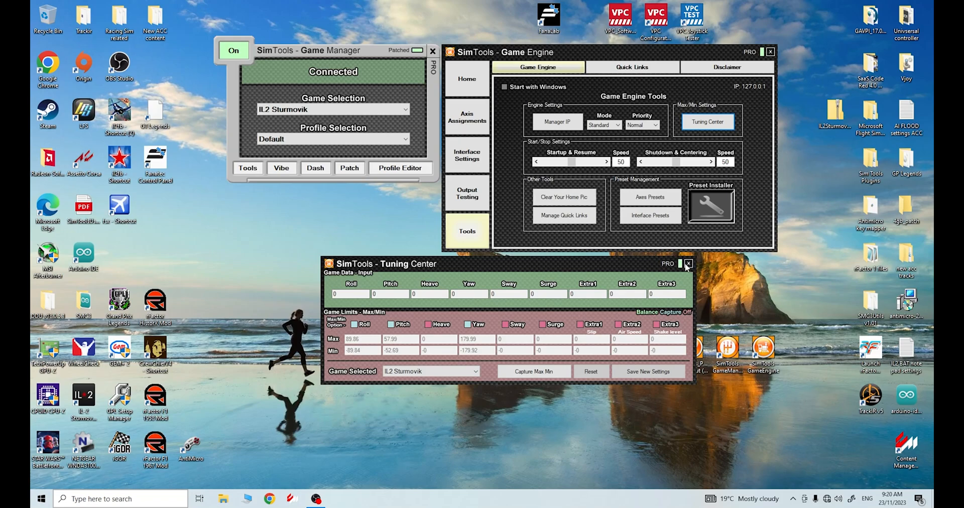
left_click(687, 263)
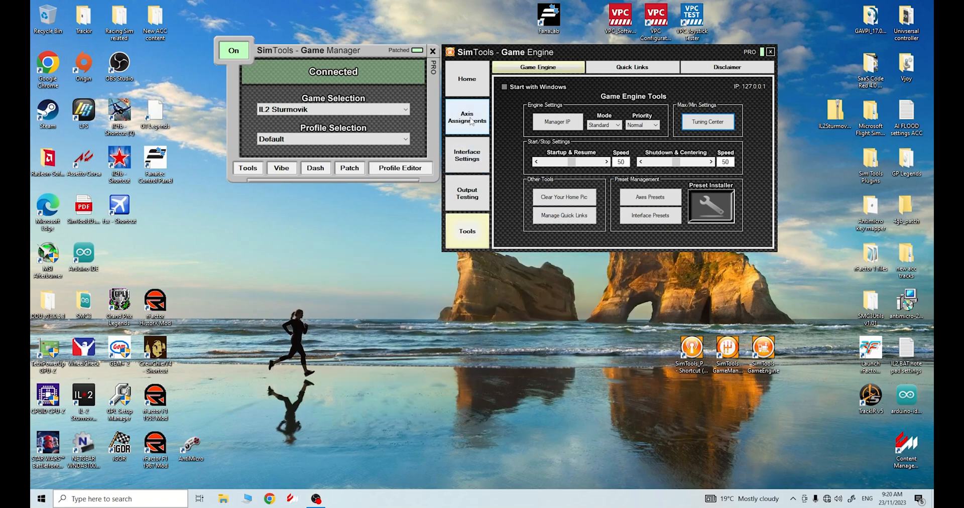
Return to the IL2 Sturmovik axis grid with pitch 40%, roll 25% and yaw 60%
left_click(467, 116)
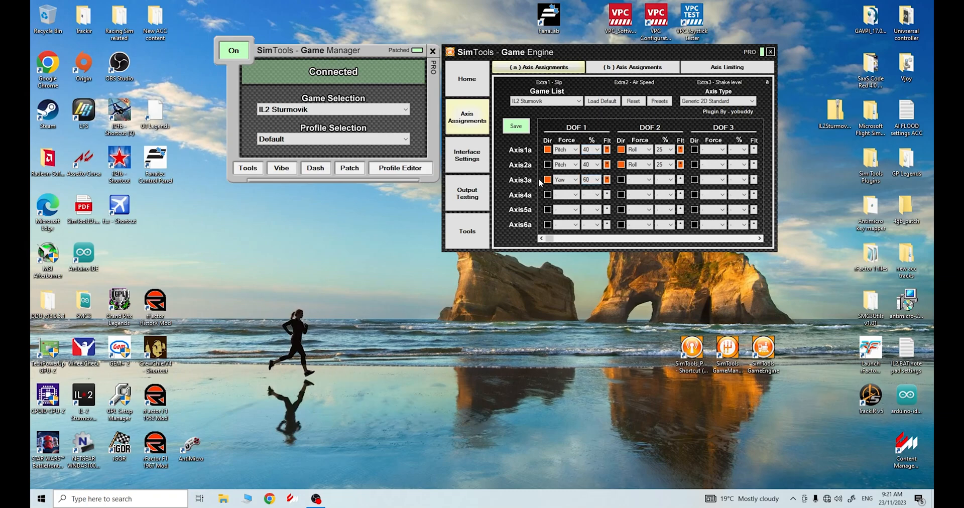
left_click(563, 194)
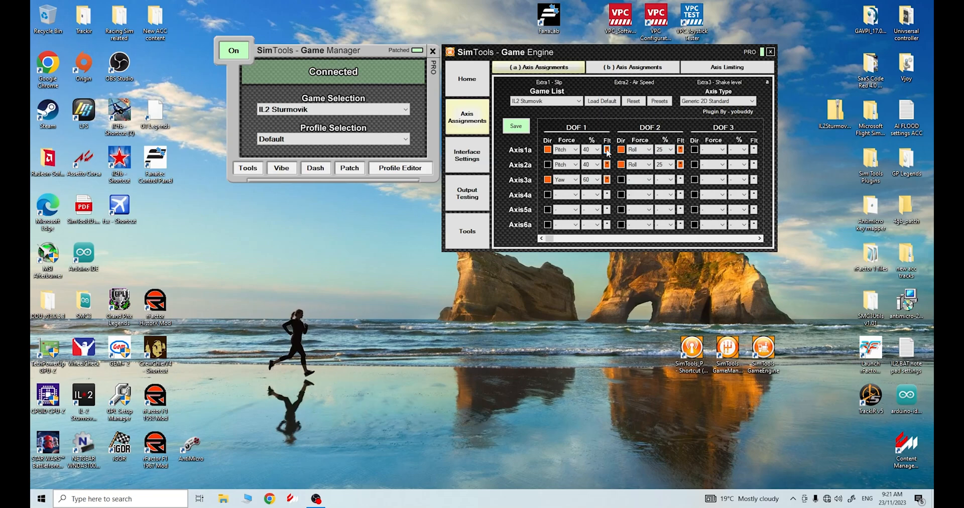
Set Axis3 DOF1 washout to 100 with gain 1, keeping smoothing at 20
left_click(606, 150)
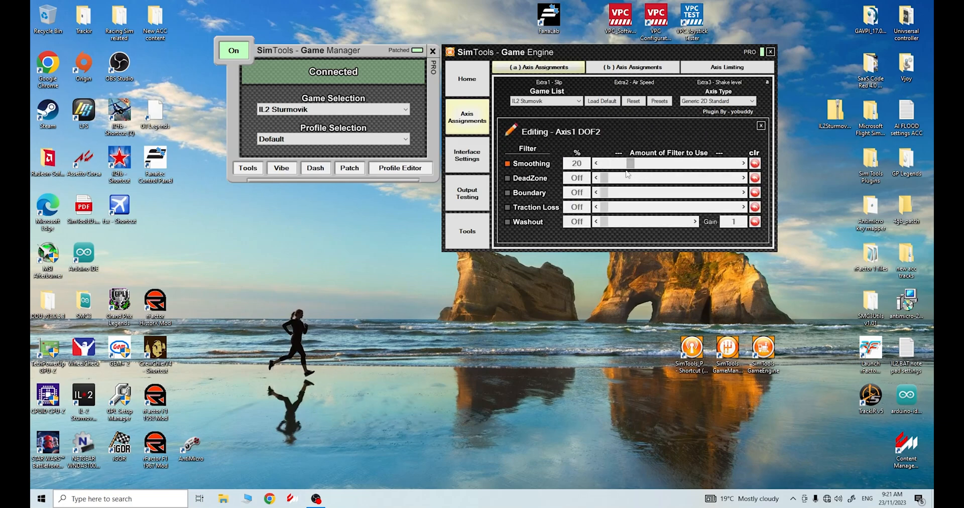
left_click(760, 125)
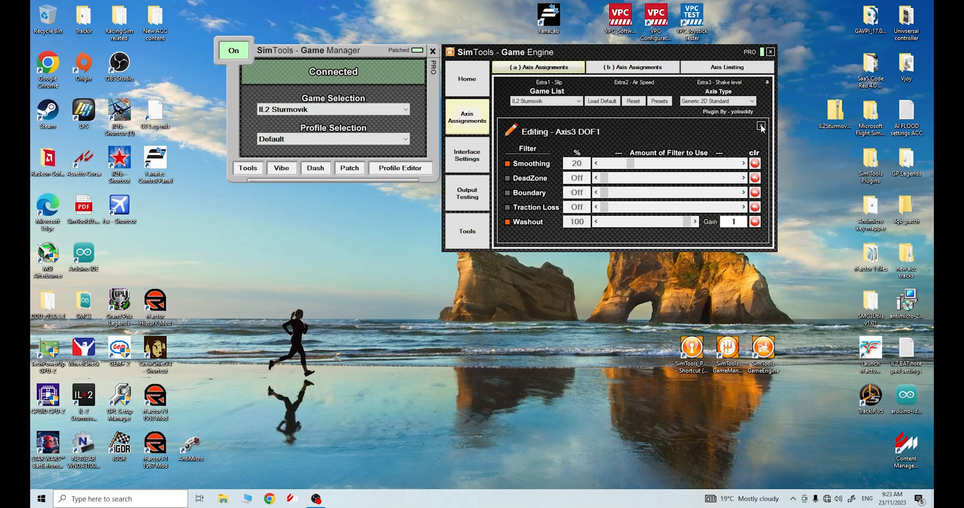
left_click(761, 127)
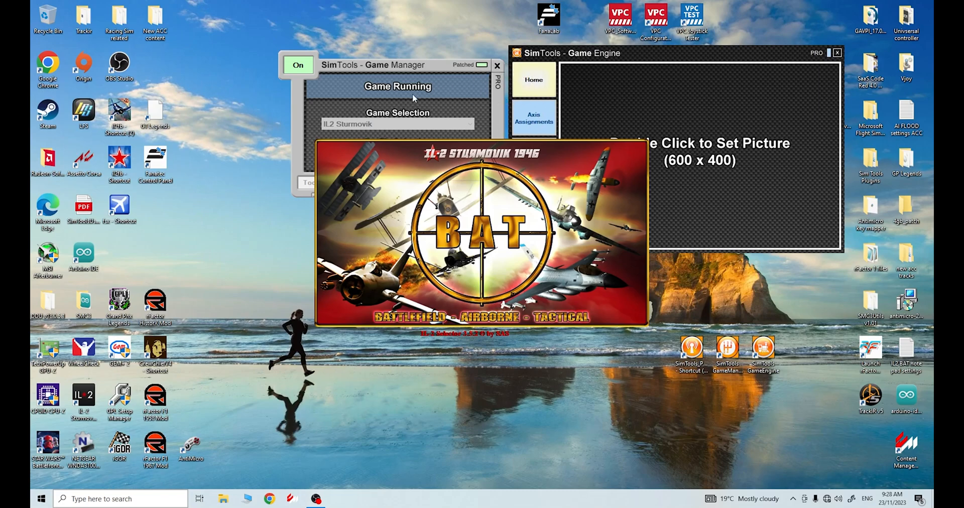
mouse_move(564, 132)
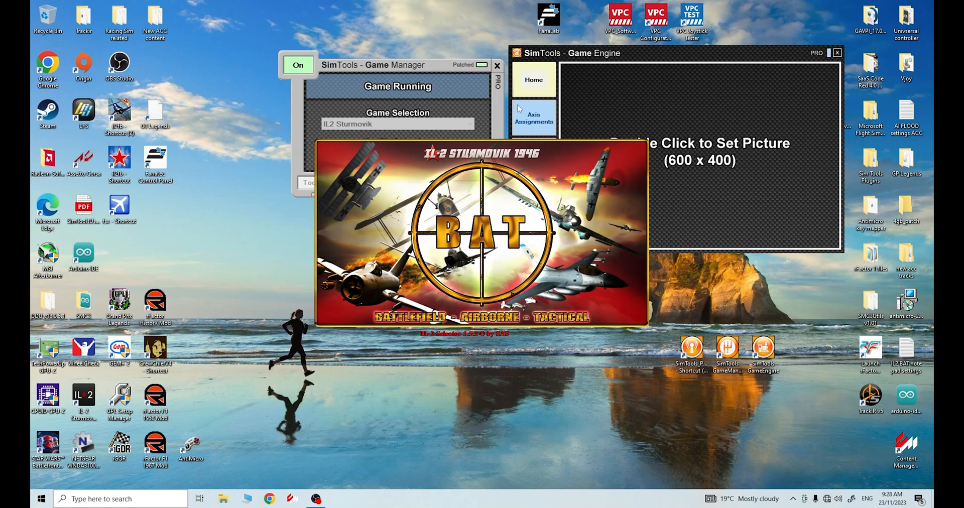
mouse_move(552, 121)
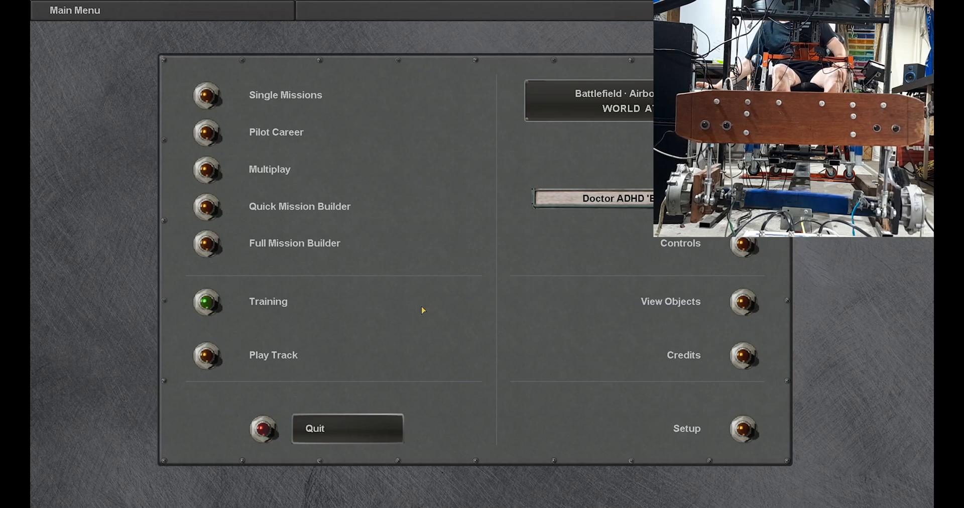
mouse_move(220, 314)
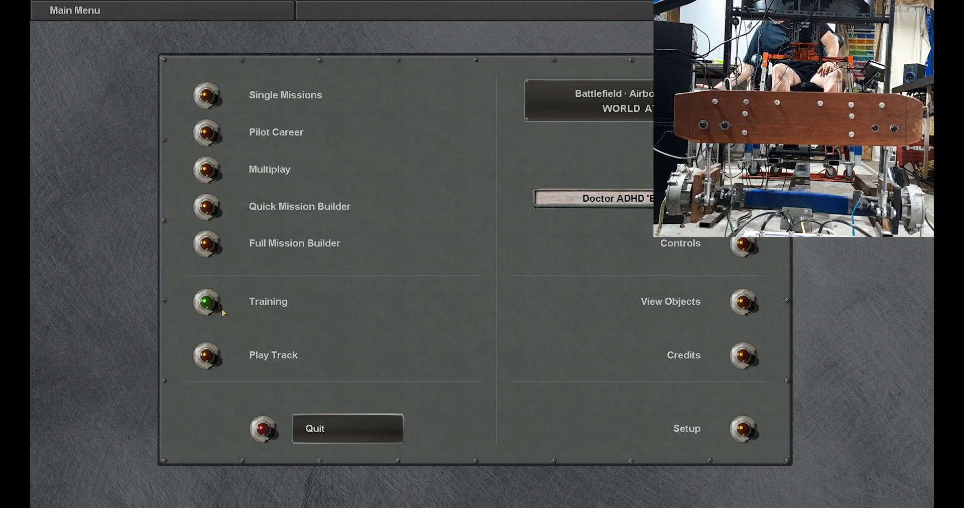
Start a training mission in IL-2 Sturmovik 1946 and let it load
left_click(207, 301)
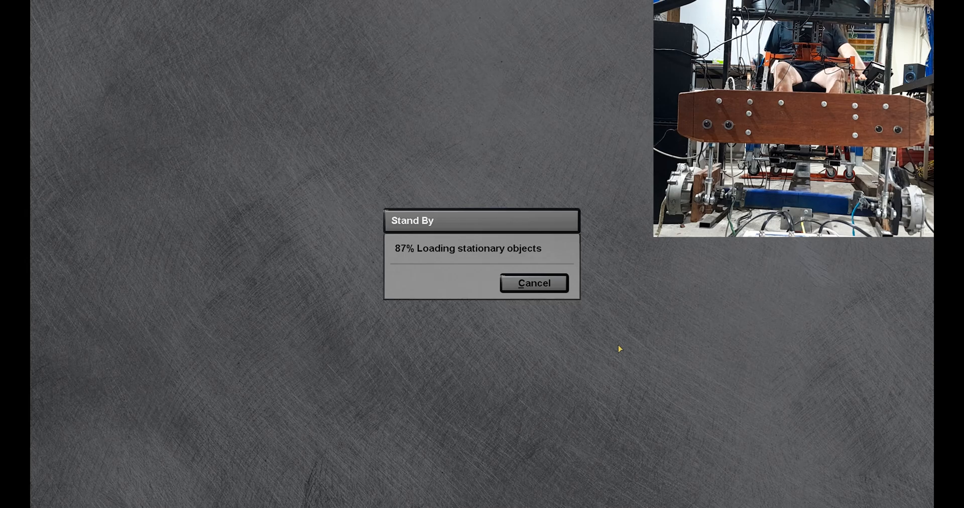